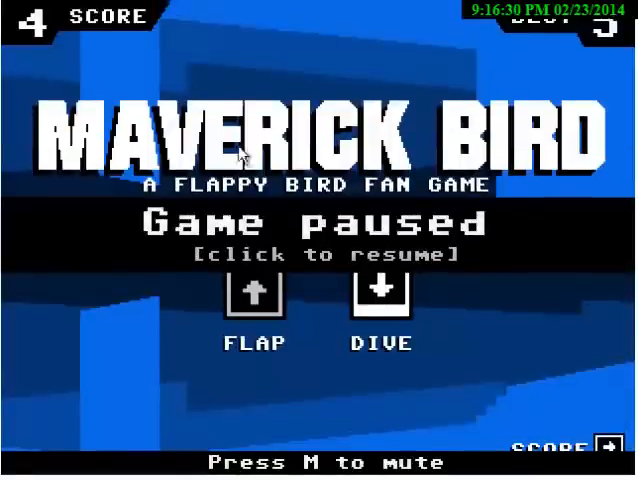
Resume the paused game, fly through pipe gaps to a best score of 6, and start a fresh round.
{"action": "left_click", "coordinate": [320, 250]}
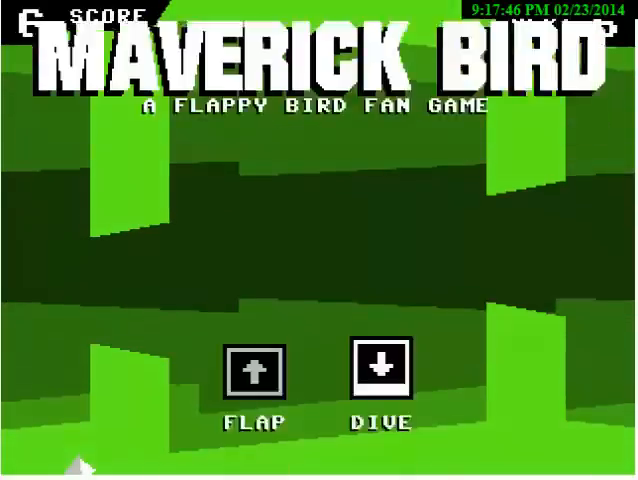
{"action": "left_click", "coordinate": [254, 370]}
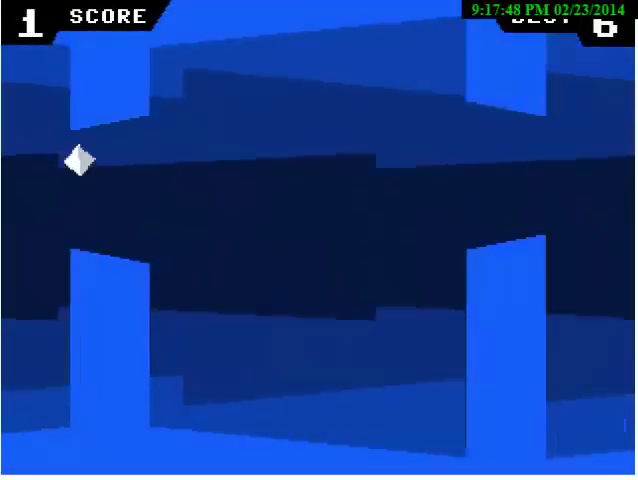